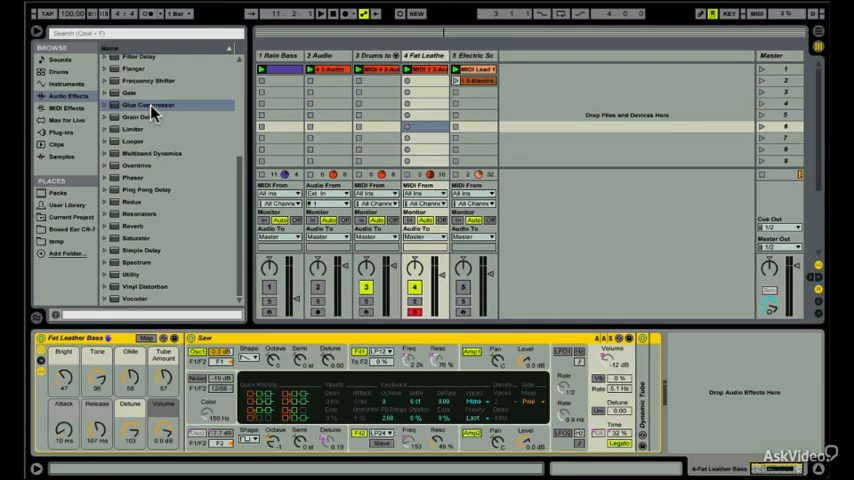
pyautogui.doubleClick(148, 104)
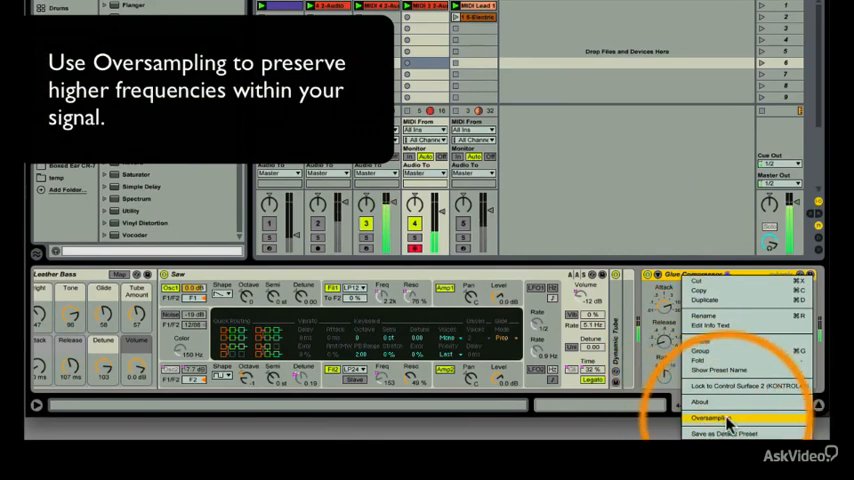
# Enable Oversampling from the Glue Compressor's title-bar context menu
pyautogui.click(710, 416)
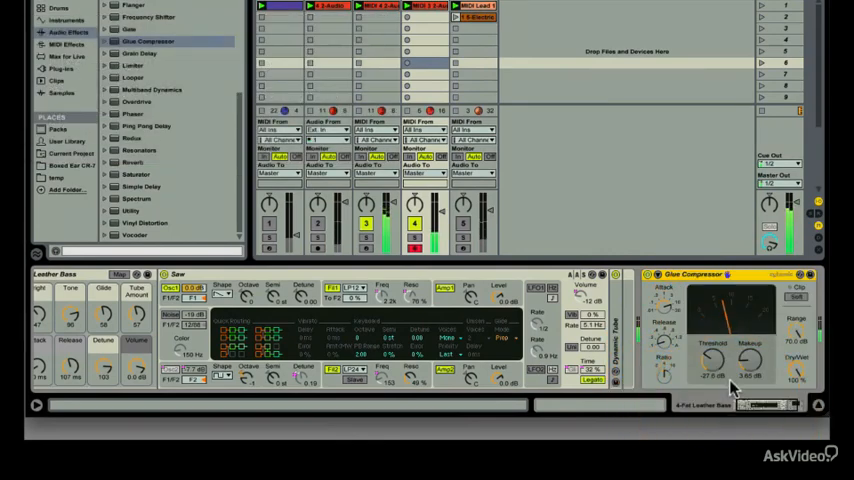